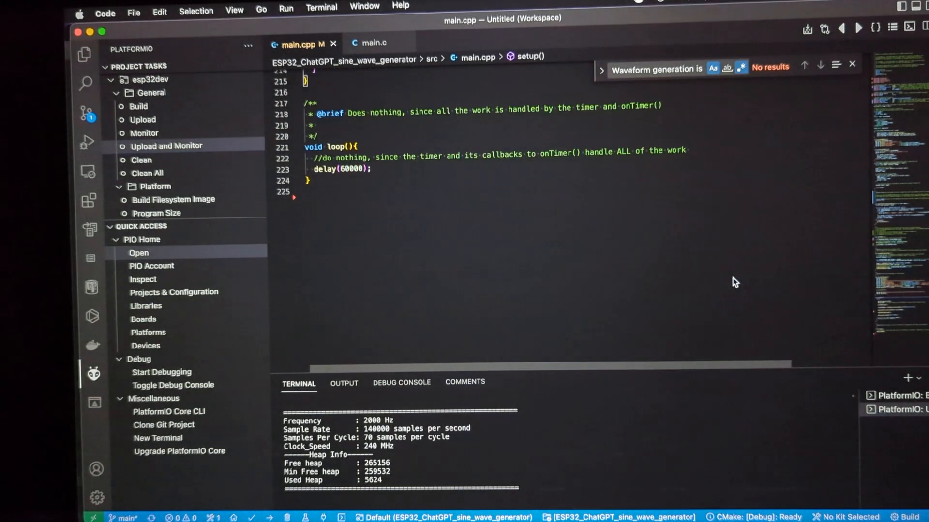
{"action": "mouse_move", "coordinate": [627, 304]}
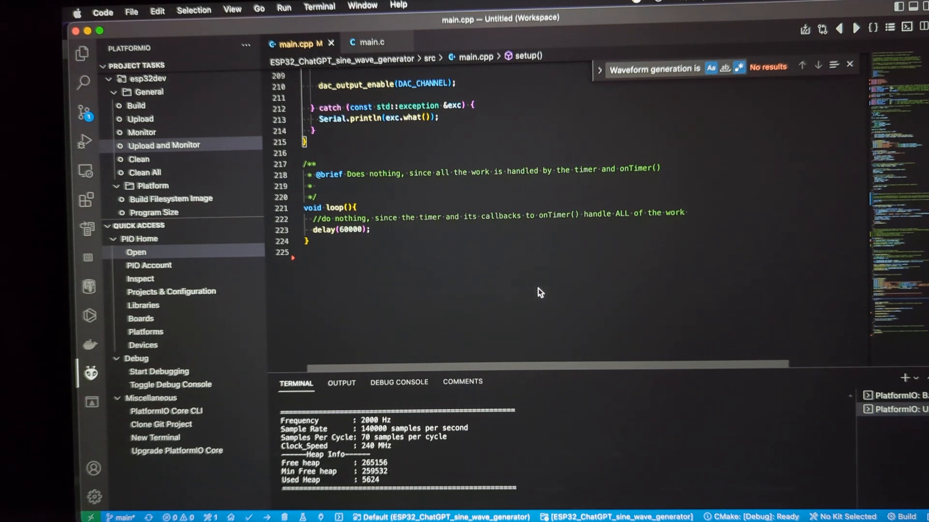
{"action": "mouse_move", "coordinate": [430, 249]}
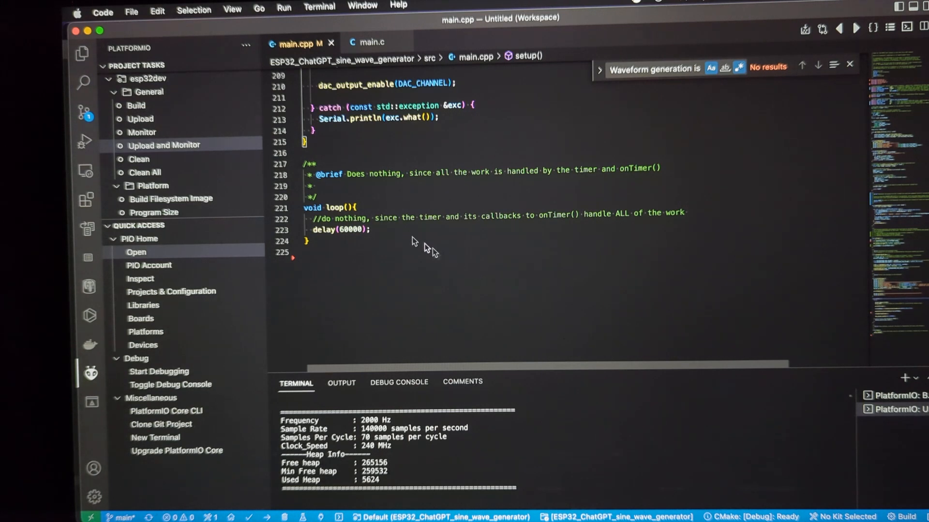
{"action": "mouse_move", "coordinate": [425, 264]}
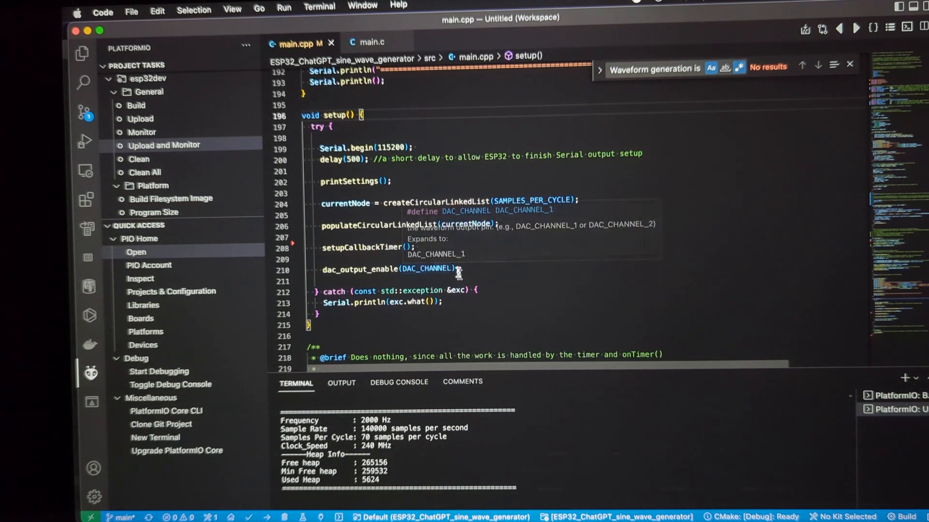
{"action": "mouse_move", "coordinate": [506, 145]}
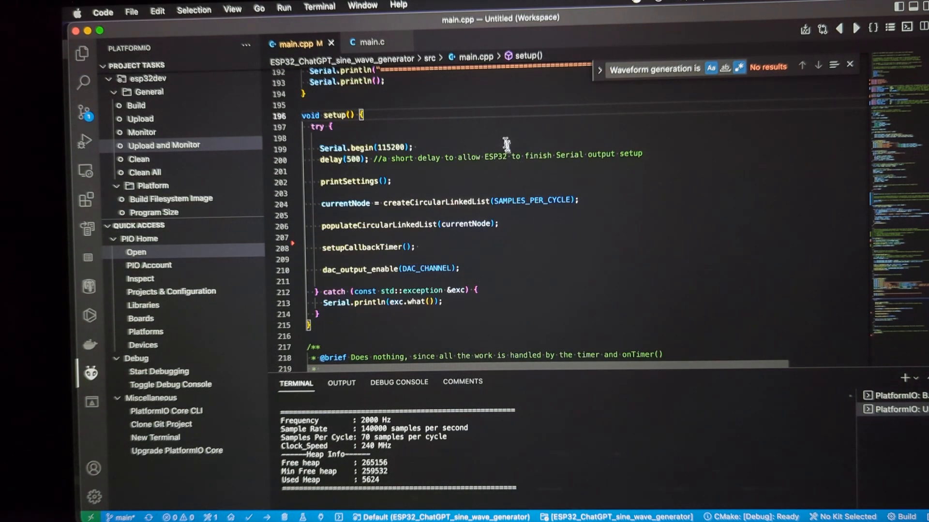
{"action": "mouse_move", "coordinate": [391, 133]}
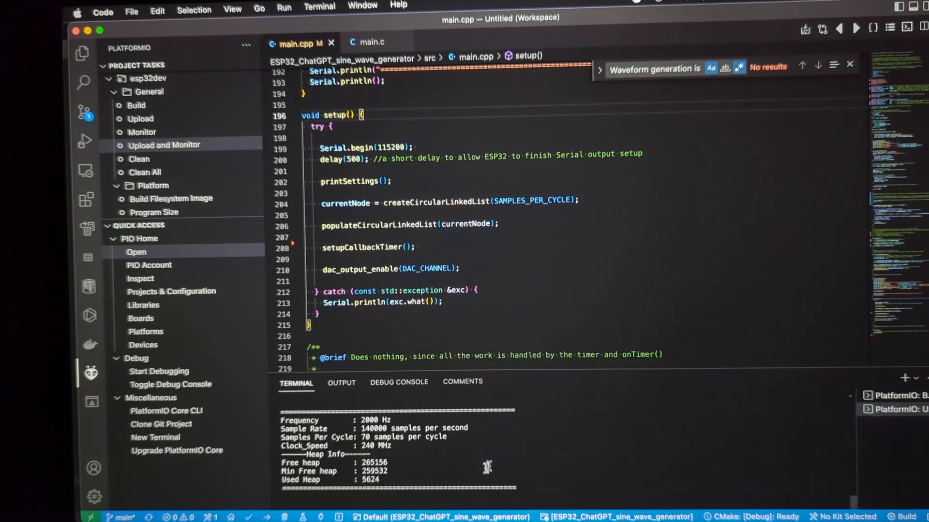
{"action": "mouse_move", "coordinate": [319, 407]}
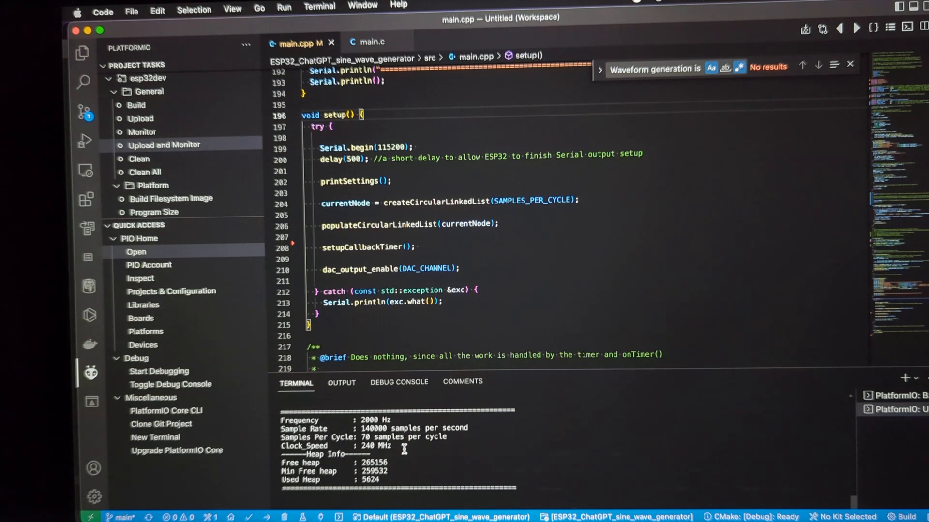
{"action": "mouse_move", "coordinate": [400, 462]}
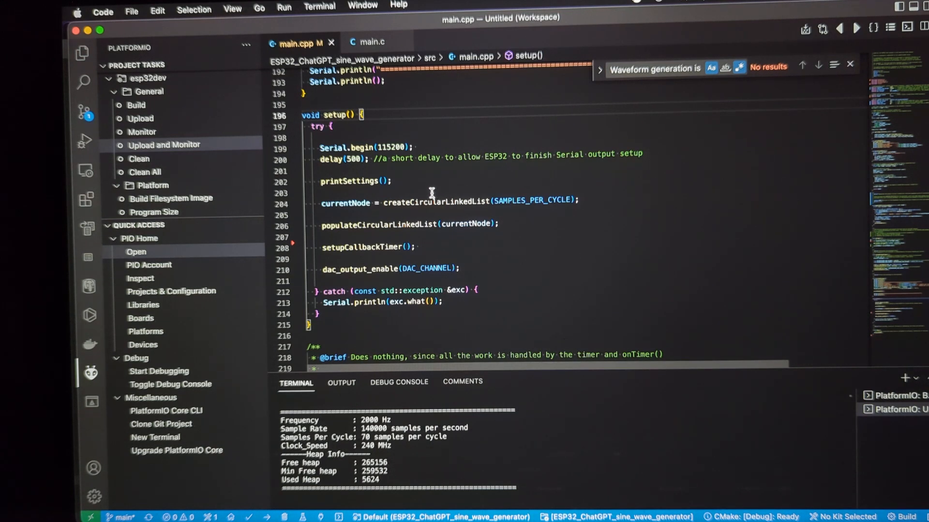
{"action": "mouse_move", "coordinate": [470, 193]}
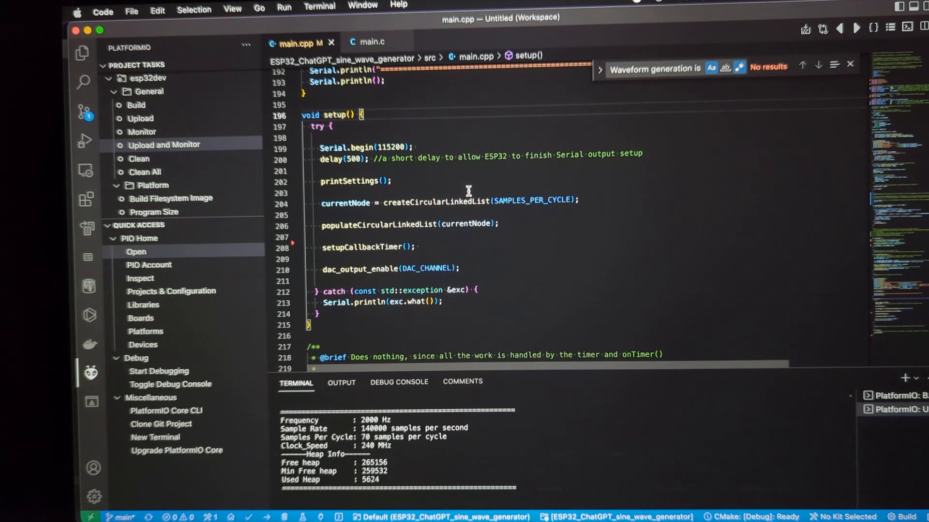
{"action": "mouse_move", "coordinate": [370, 198]}
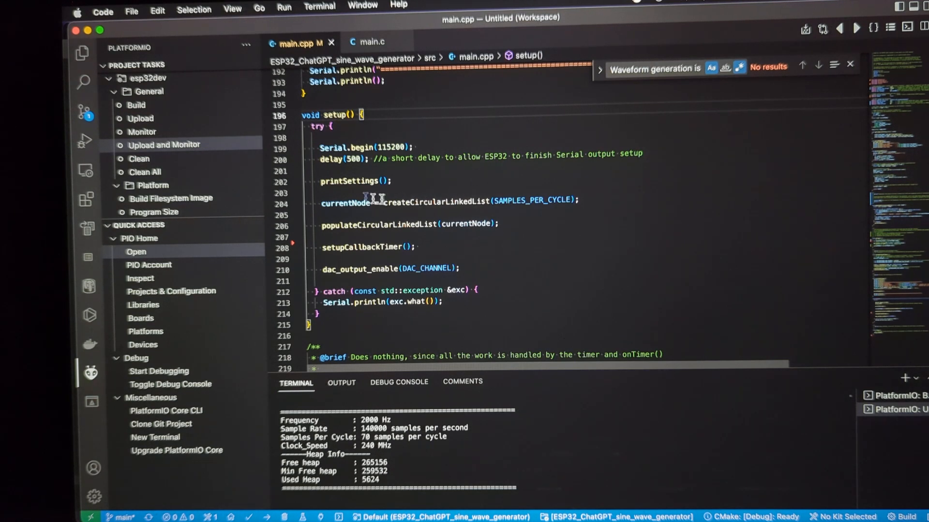
{"action": "mouse_move", "coordinate": [353, 218]}
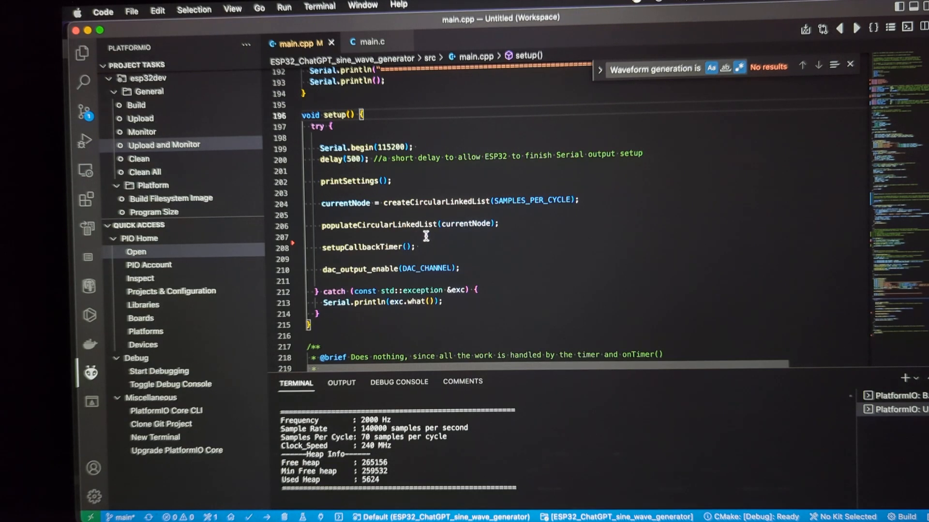
{"action": "mouse_move", "coordinate": [493, 238]}
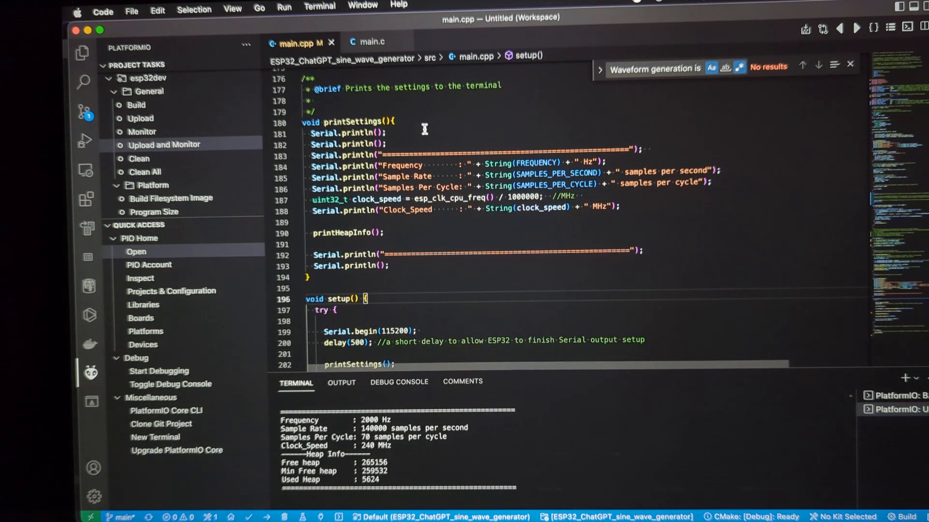
{"action": "mouse_move", "coordinate": [397, 400]}
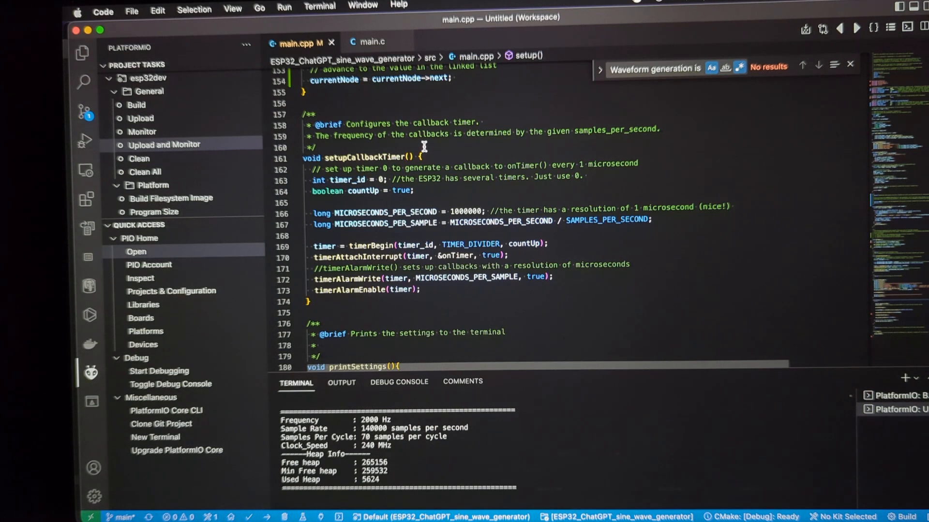
{"action": "mouse_move", "coordinate": [465, 148]}
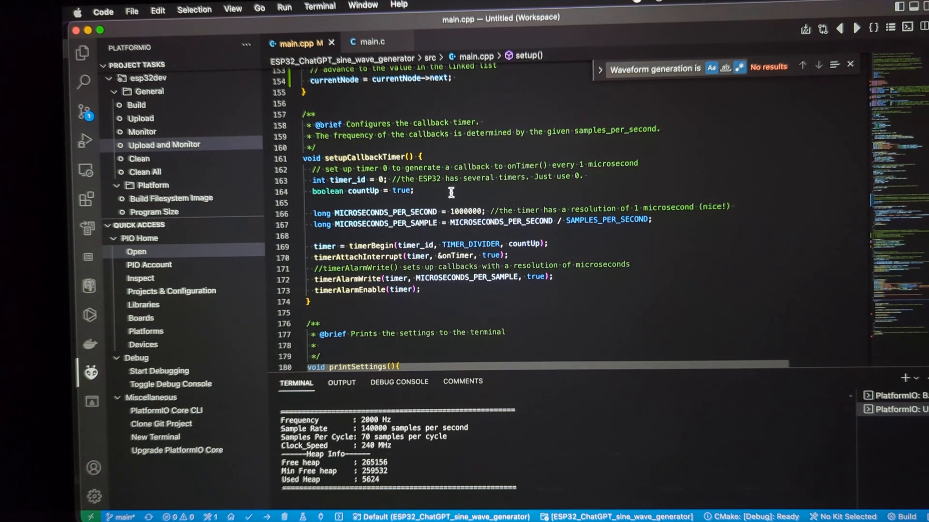
{"action": "mouse_move", "coordinate": [400, 203]}
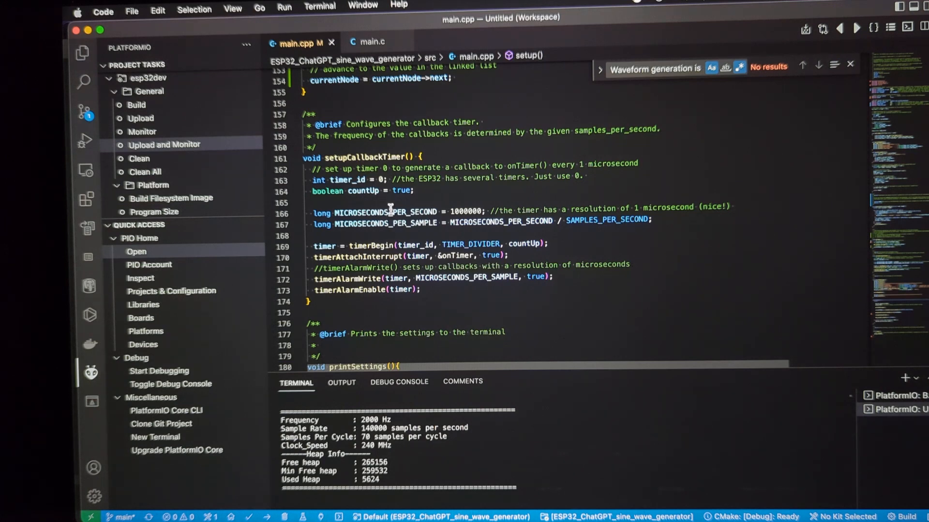
{"action": "mouse_move", "coordinate": [531, 232]}
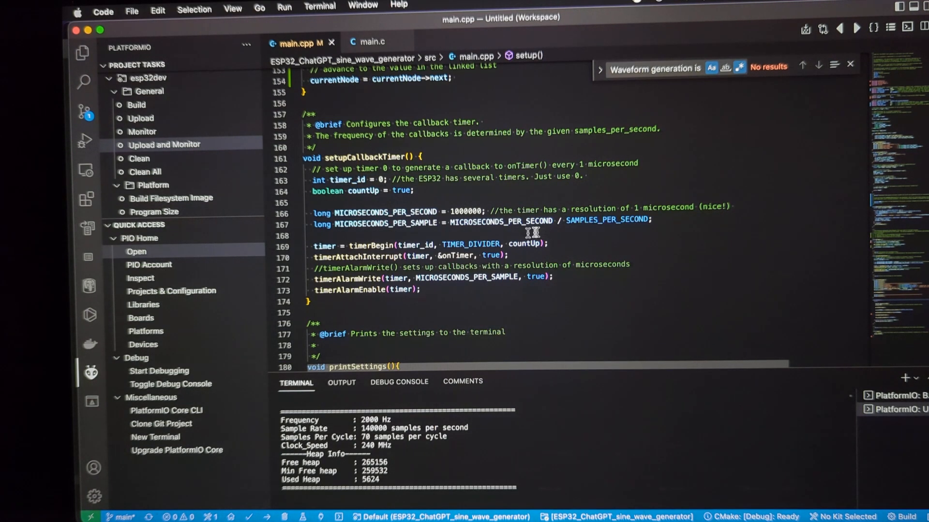
{"action": "mouse_move", "coordinate": [677, 200]}
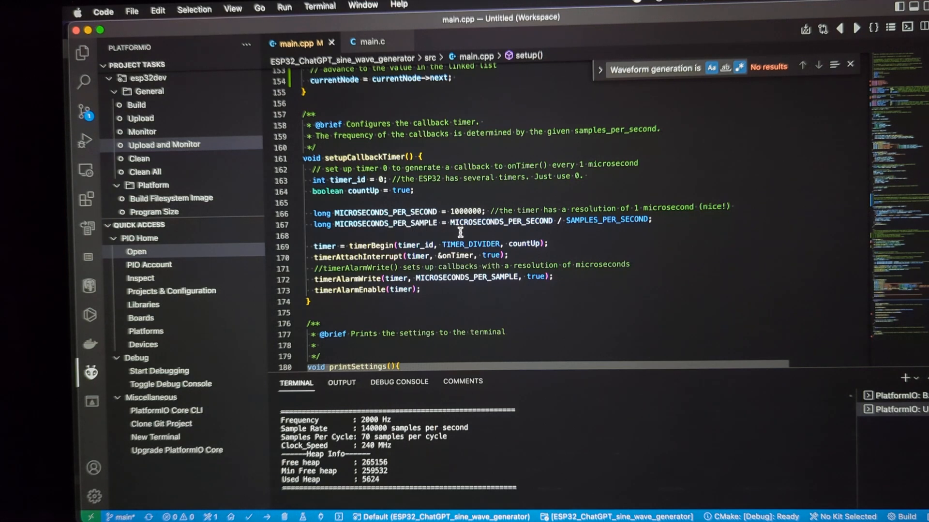
{"action": "mouse_move", "coordinate": [529, 232]}
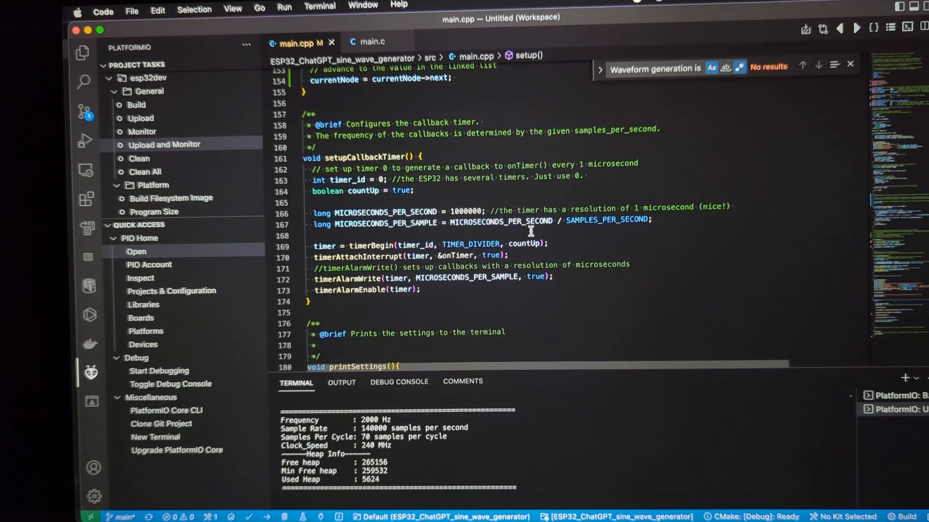
{"action": "mouse_move", "coordinate": [628, 231]}
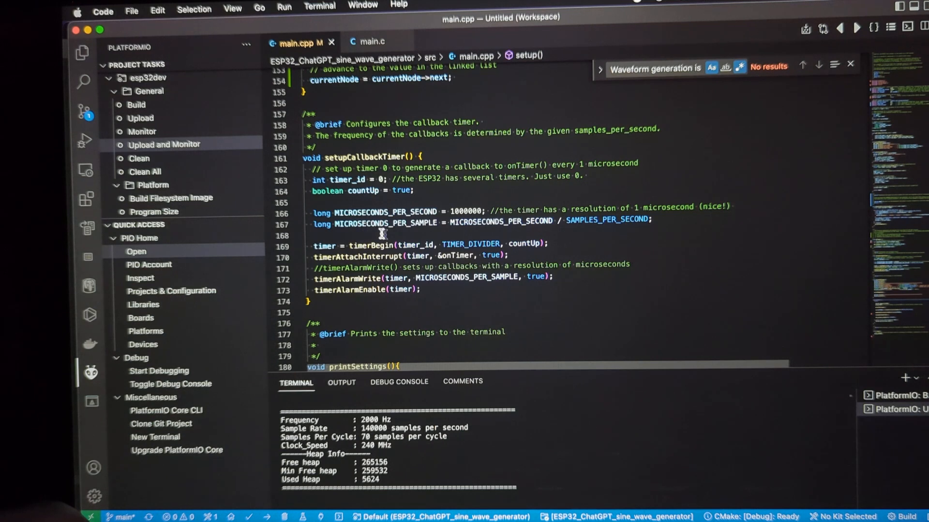
{"action": "mouse_move", "coordinate": [546, 235]}
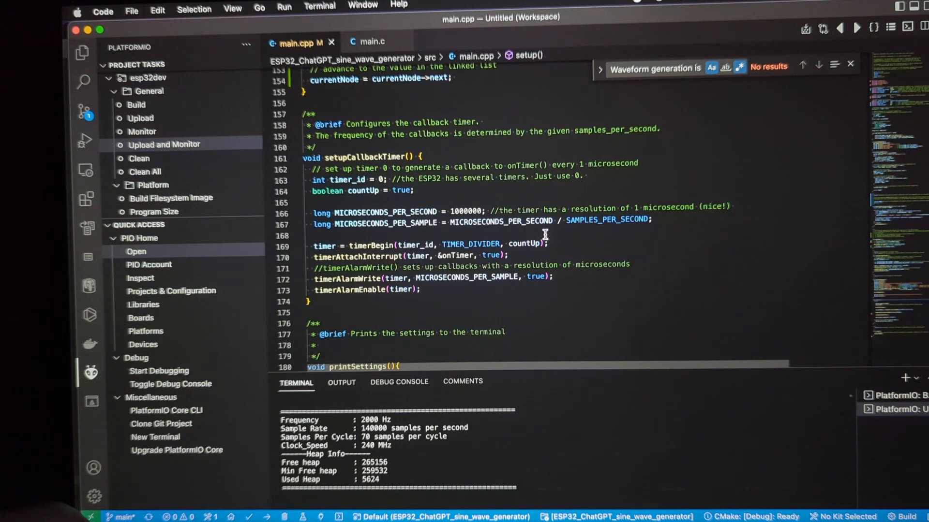
{"action": "mouse_move", "coordinate": [444, 253]}
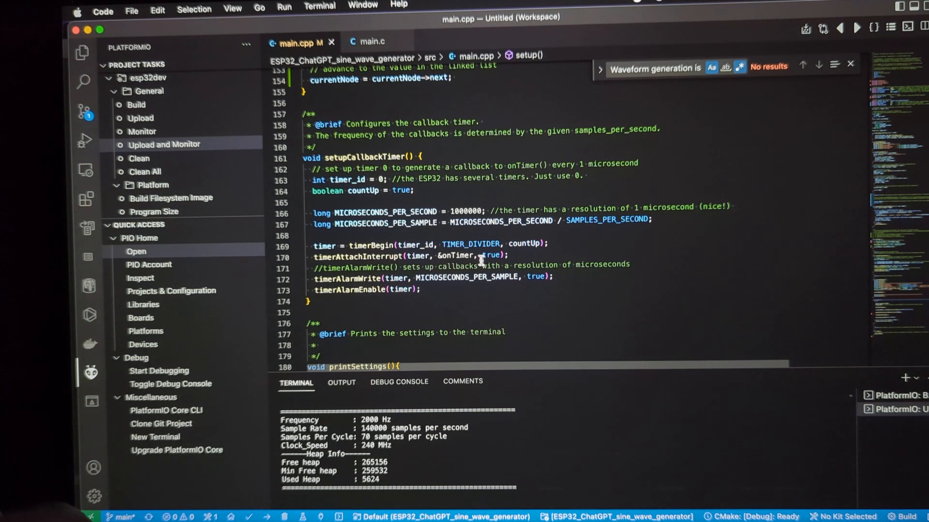
{"action": "mouse_move", "coordinate": [462, 293]}
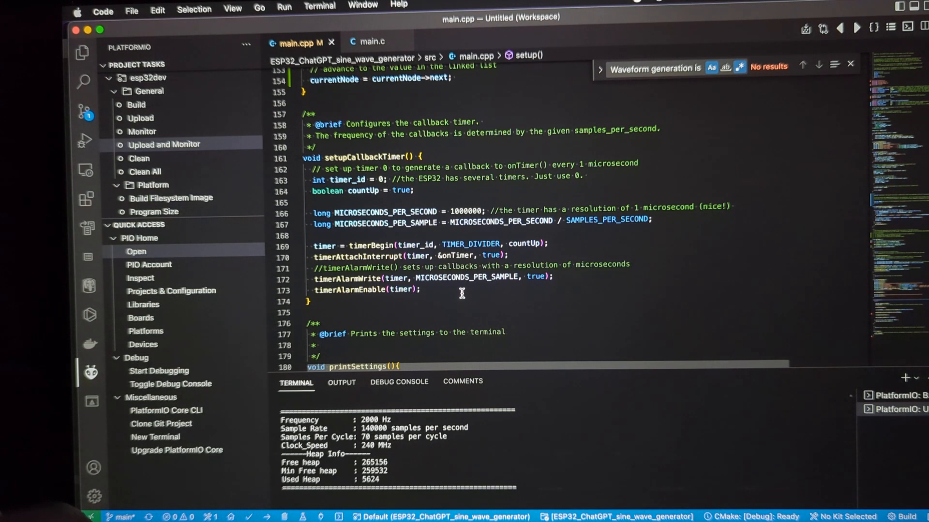
{"action": "mouse_move", "coordinate": [355, 296]}
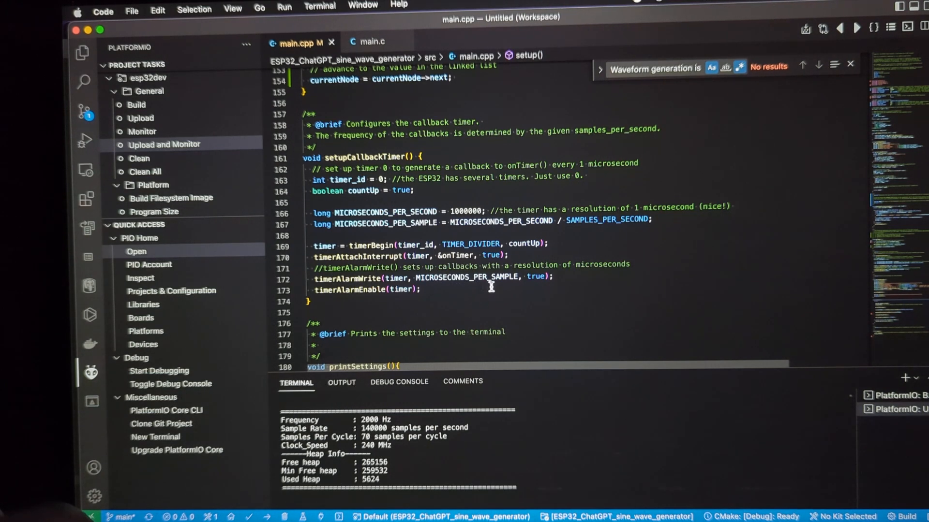
{"action": "mouse_move", "coordinate": [510, 292]}
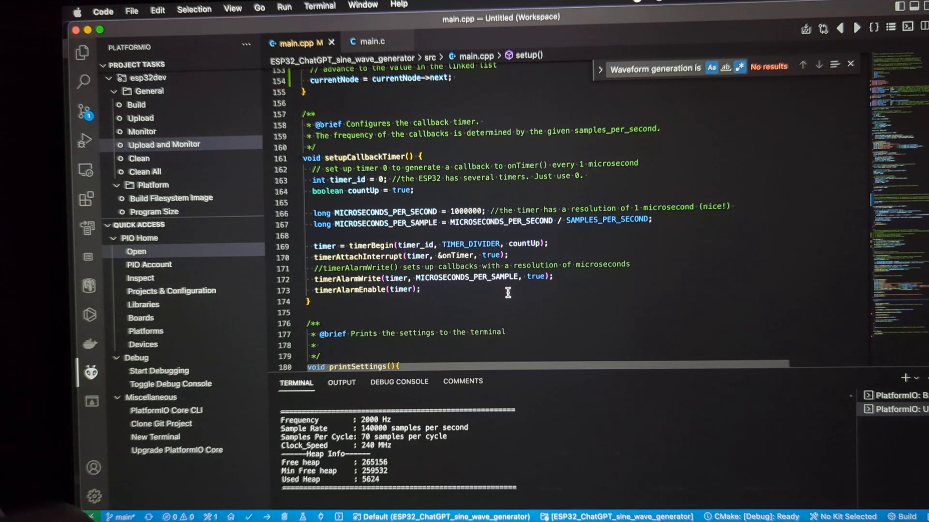
{"action": "mouse_move", "coordinate": [490, 287]}
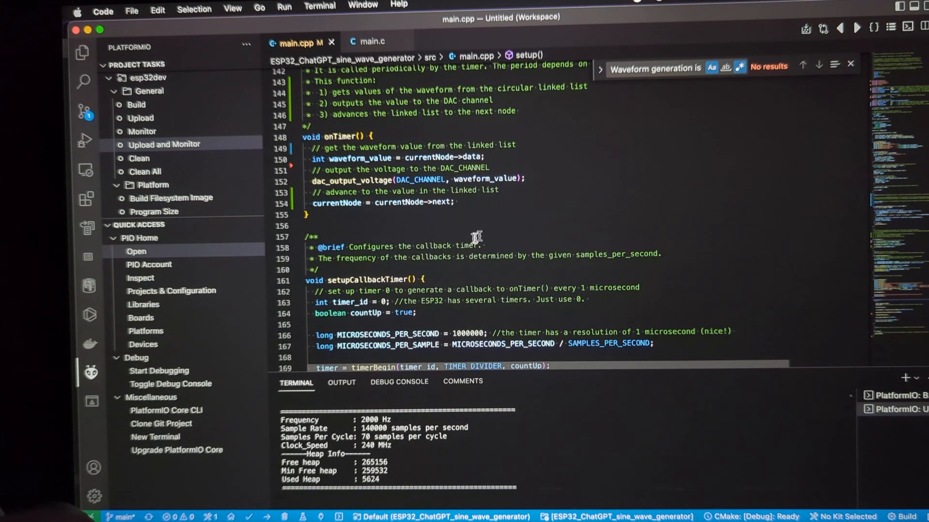
Build the esp32dev firmware with FREQUENCY 500, then start Upload and Monitor.
{"action": "scroll", "scroll_direction": "up", "scroll_amount": 3}
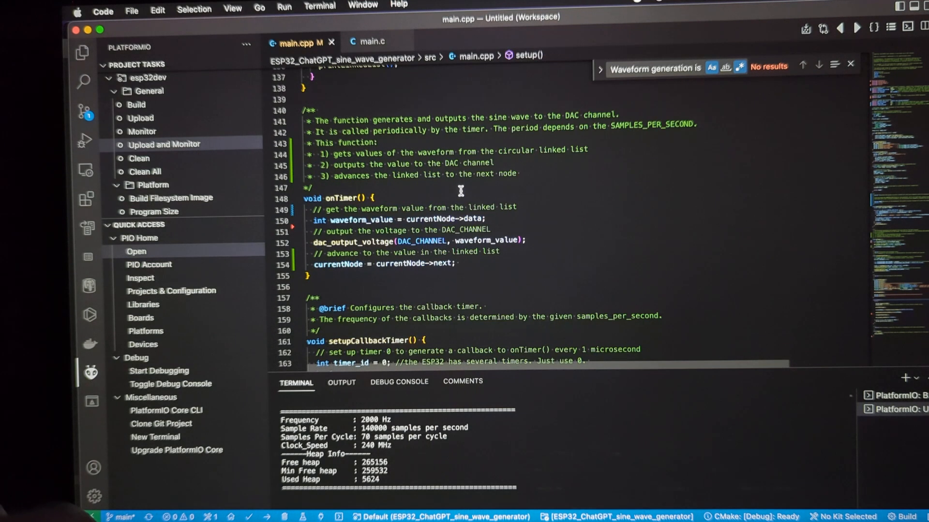
{"action": "mouse_move", "coordinate": [450, 128]}
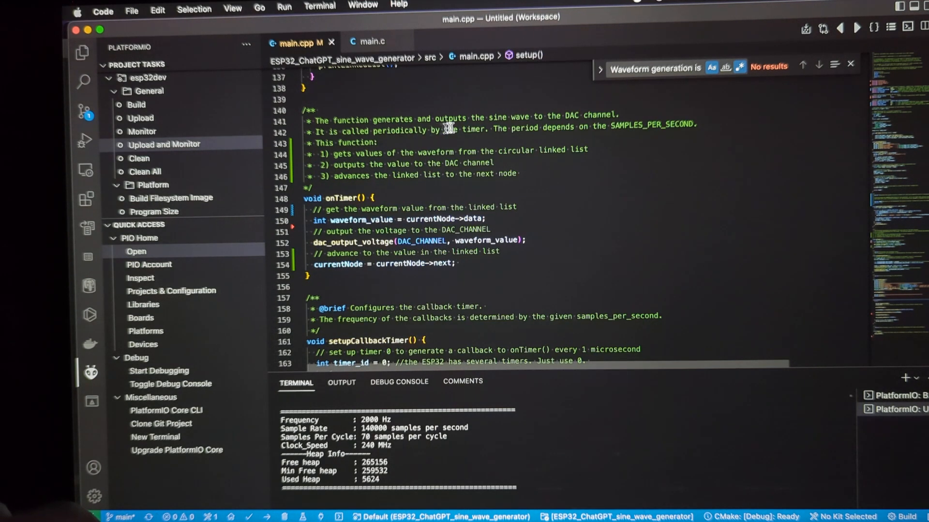
{"action": "mouse_move", "coordinate": [645, 118]}
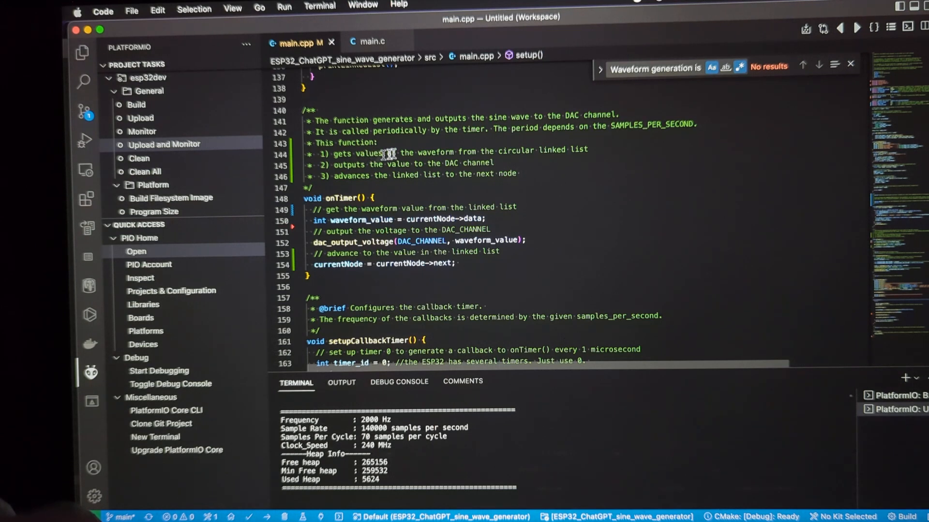
{"action": "mouse_move", "coordinate": [597, 151]}
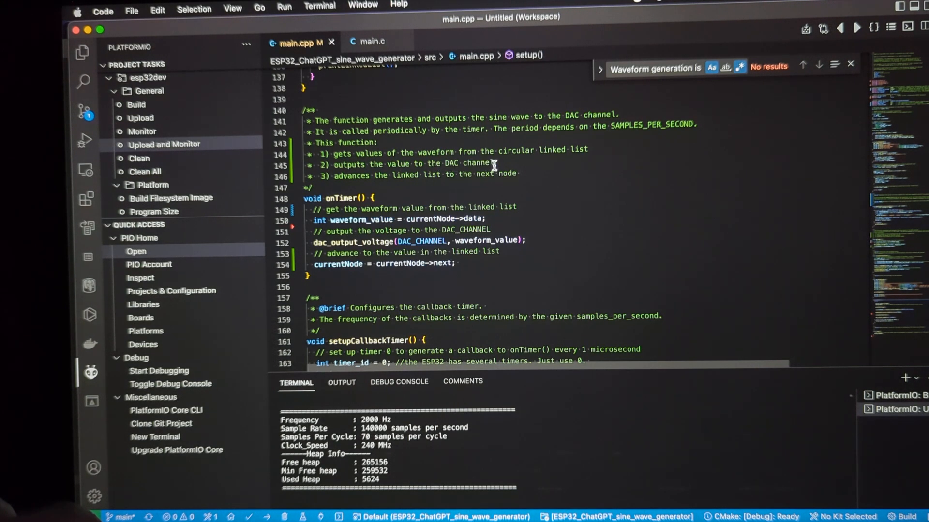
{"action": "mouse_move", "coordinate": [459, 185]}
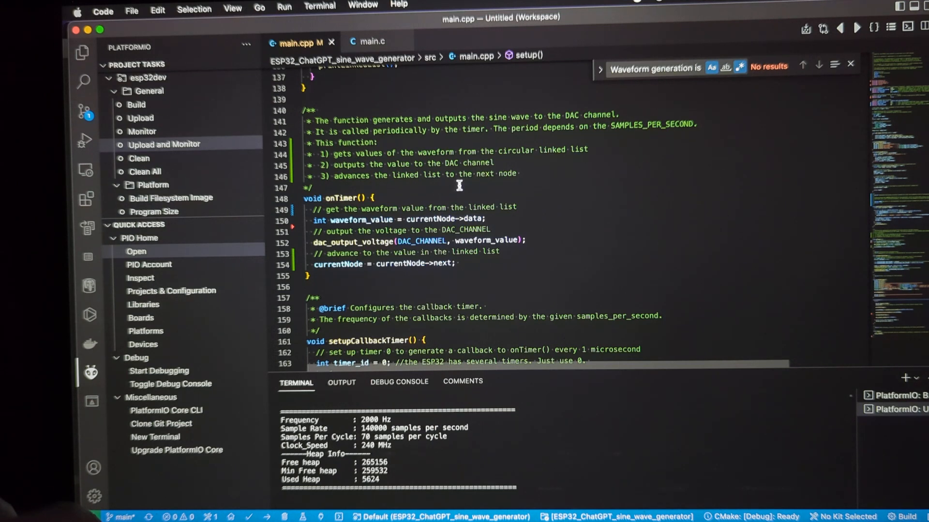
{"action": "mouse_move", "coordinate": [506, 190]}
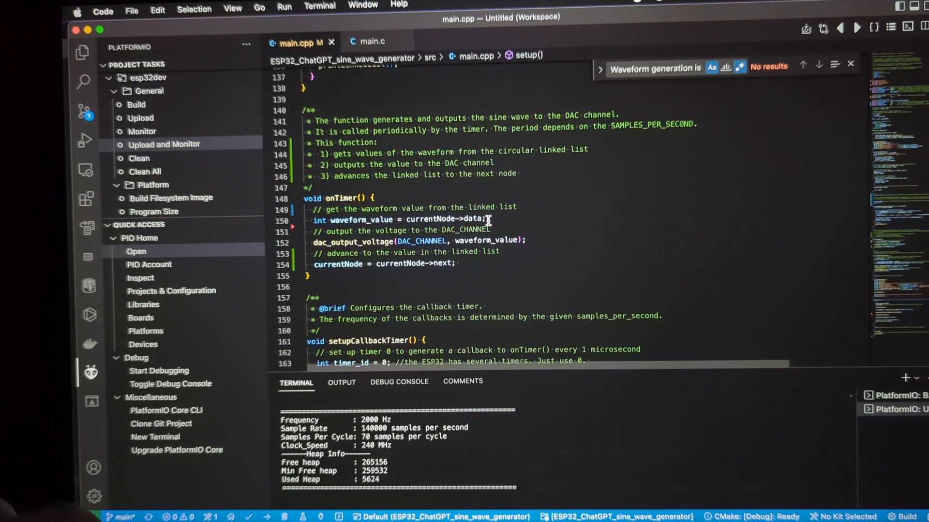
{"action": "mouse_move", "coordinate": [311, 251]}
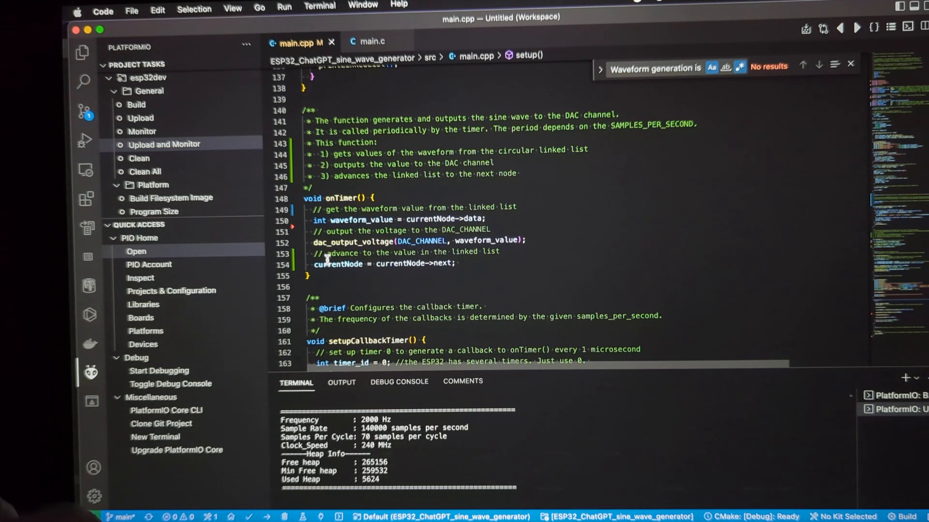
{"action": "mouse_move", "coordinate": [406, 280]}
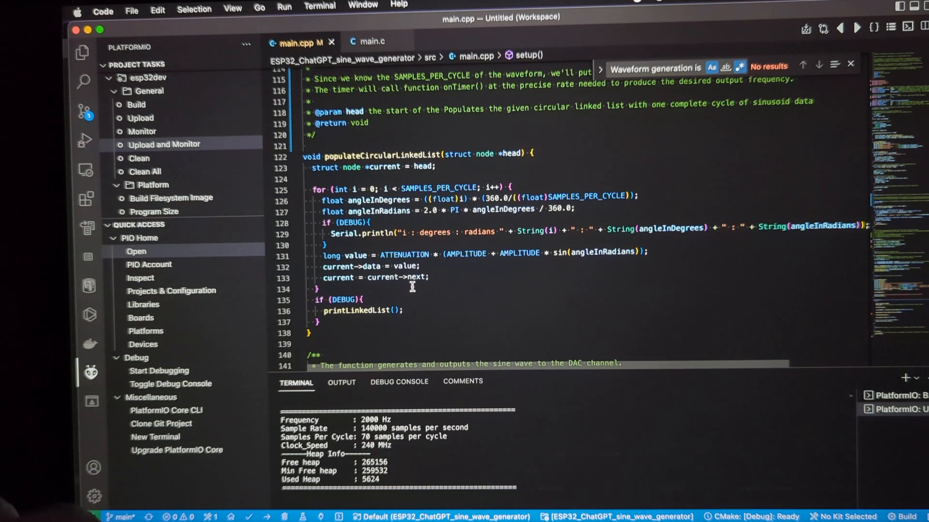
{"action": "mouse_move", "coordinate": [400, 141]}
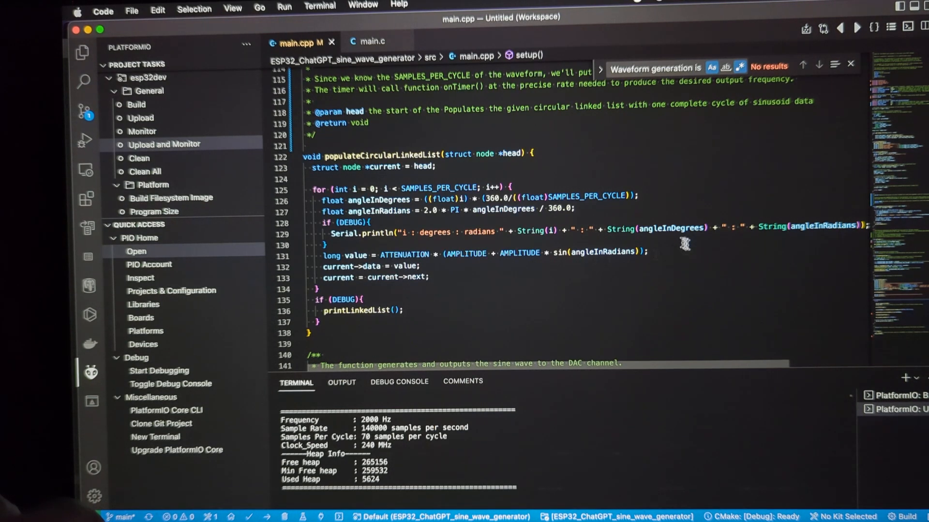
{"action": "mouse_move", "coordinate": [538, 243]}
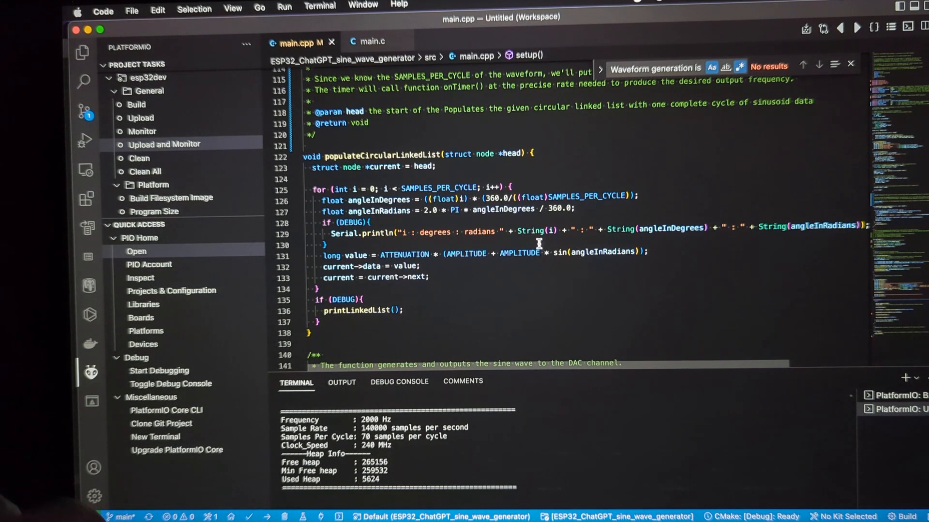
{"action": "mouse_move", "coordinate": [499, 273]}
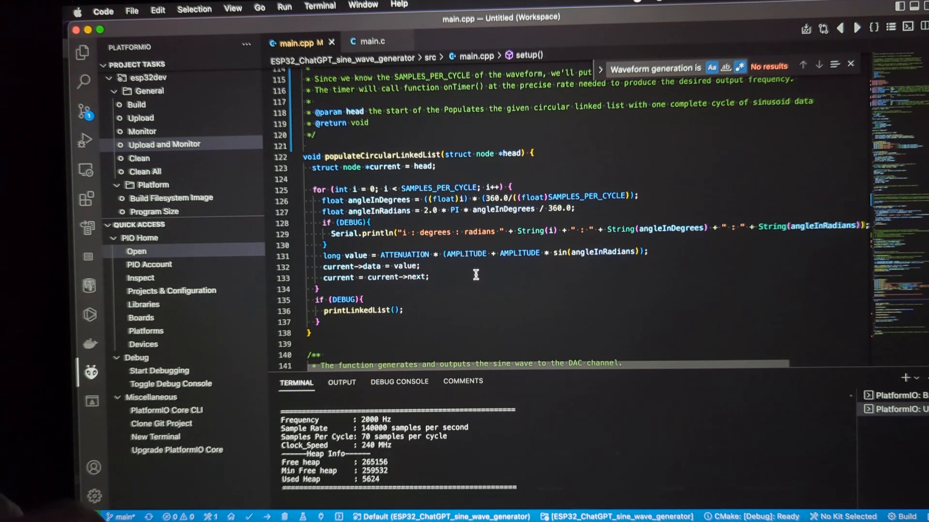
{"action": "mouse_move", "coordinate": [565, 252]}
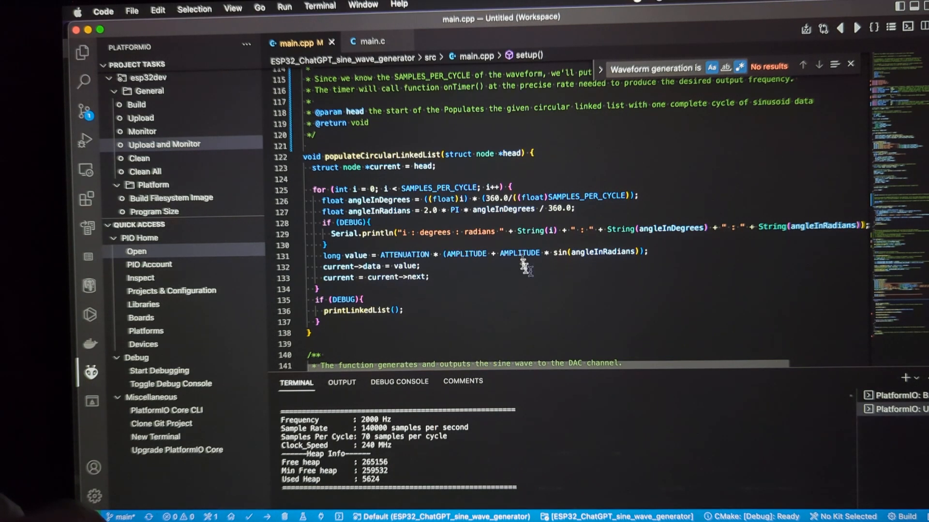
{"action": "mouse_move", "coordinate": [503, 281]}
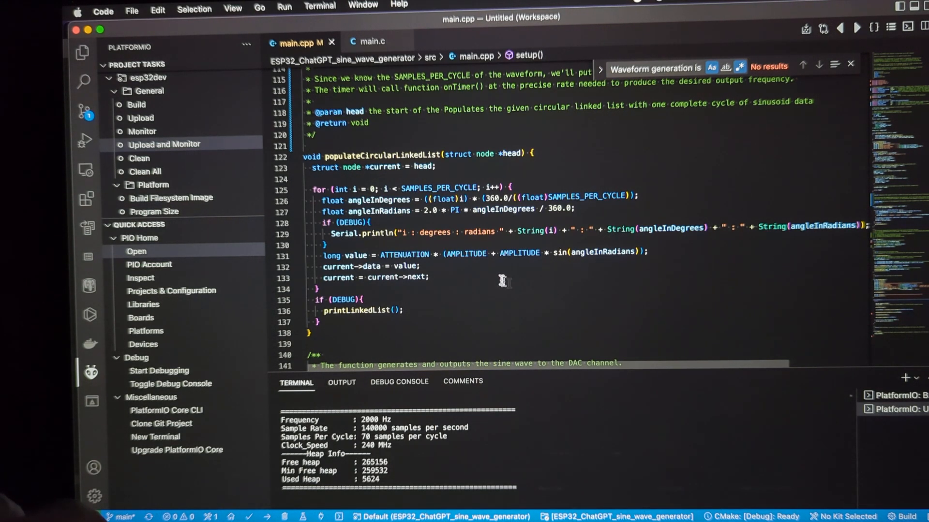
{"action": "mouse_move", "coordinate": [467, 295]}
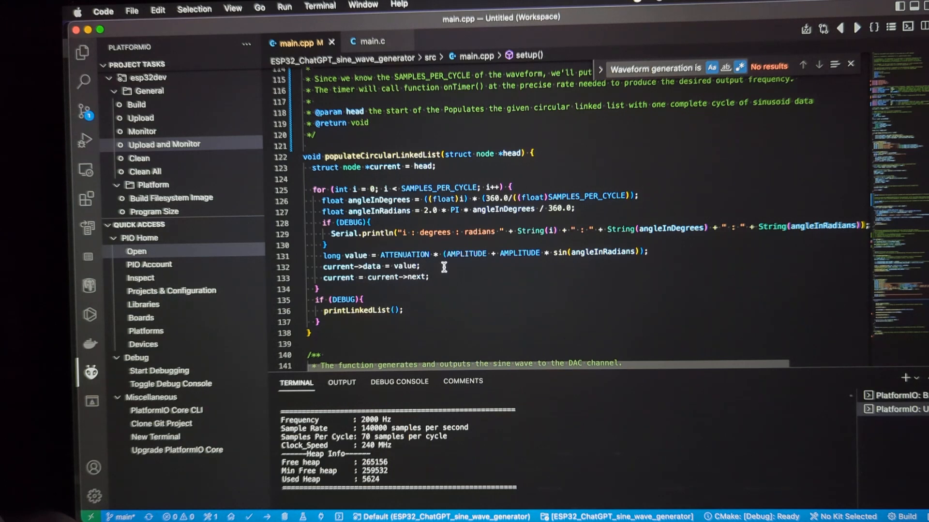
{"action": "mouse_move", "coordinate": [441, 283]}
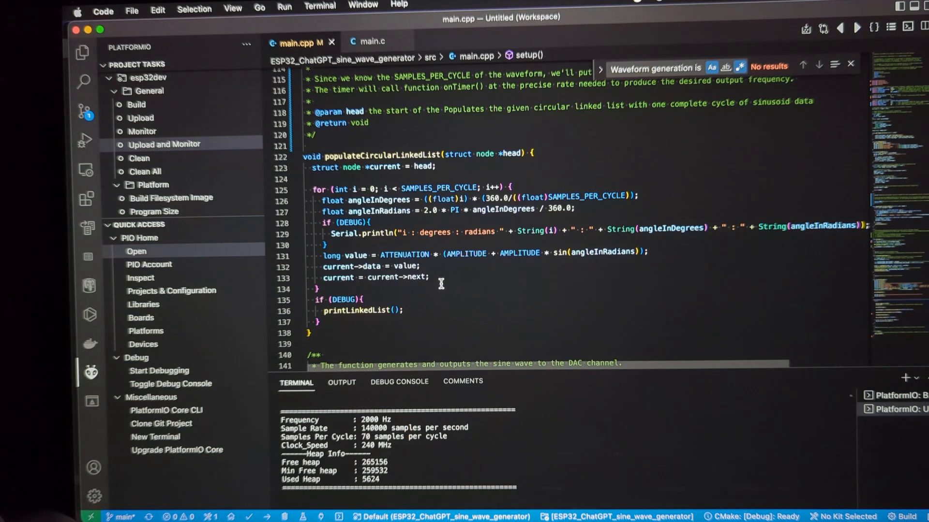
{"action": "mouse_move", "coordinate": [437, 286]}
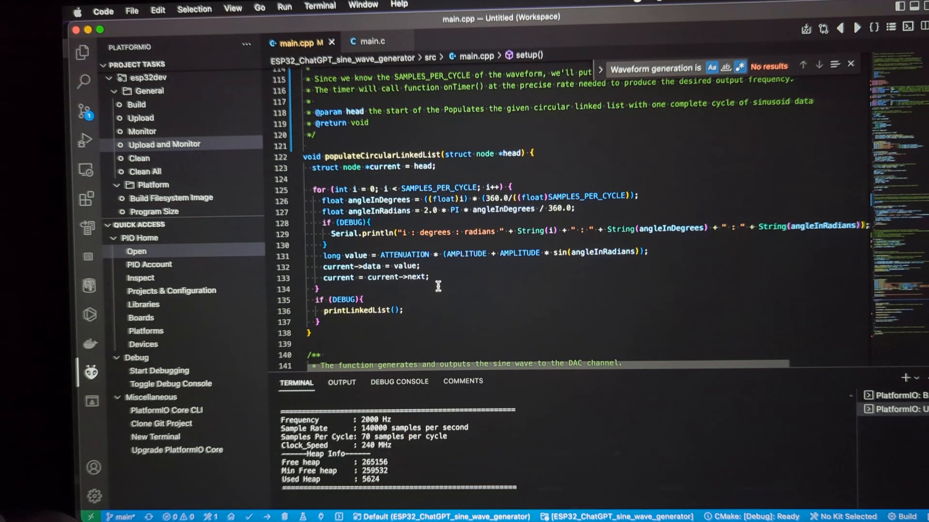
{"action": "mouse_move", "coordinate": [449, 291]}
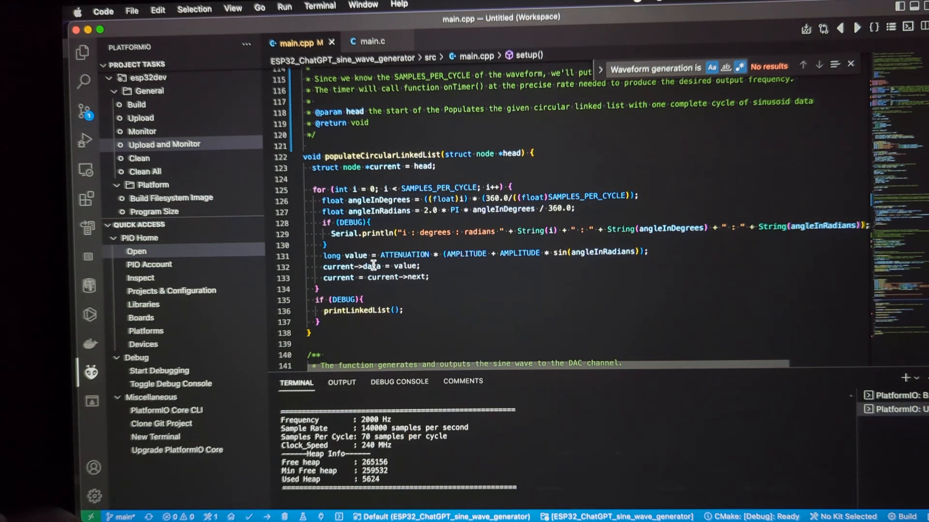
{"action": "mouse_move", "coordinate": [441, 289]}
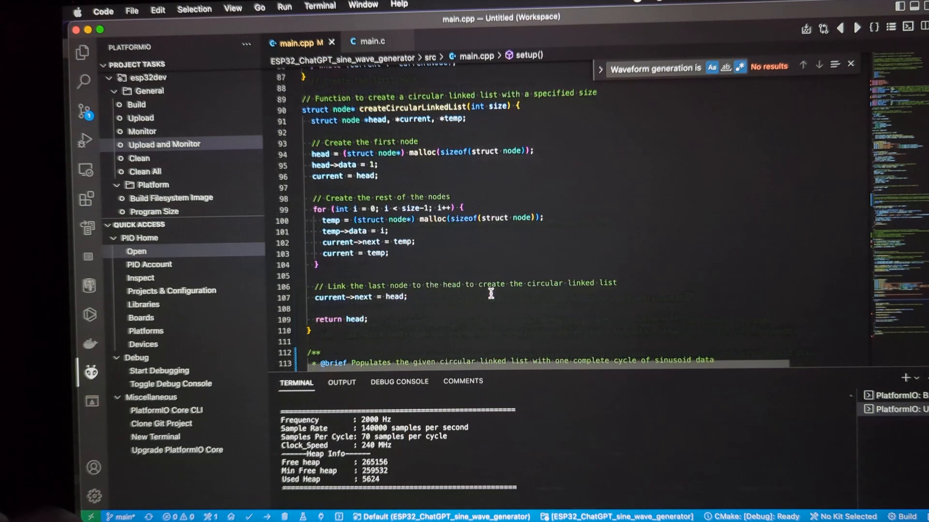
{"action": "mouse_move", "coordinate": [451, 100]}
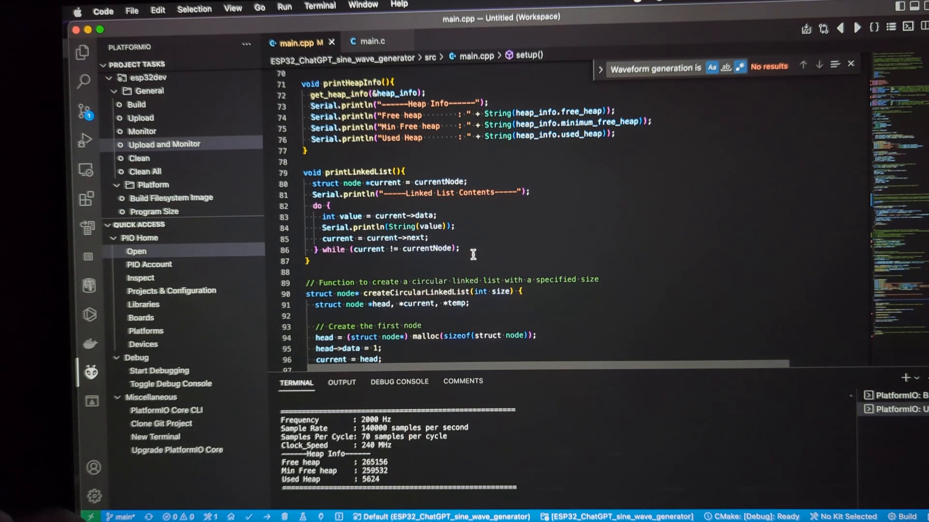
{"action": "mouse_move", "coordinate": [441, 162]}
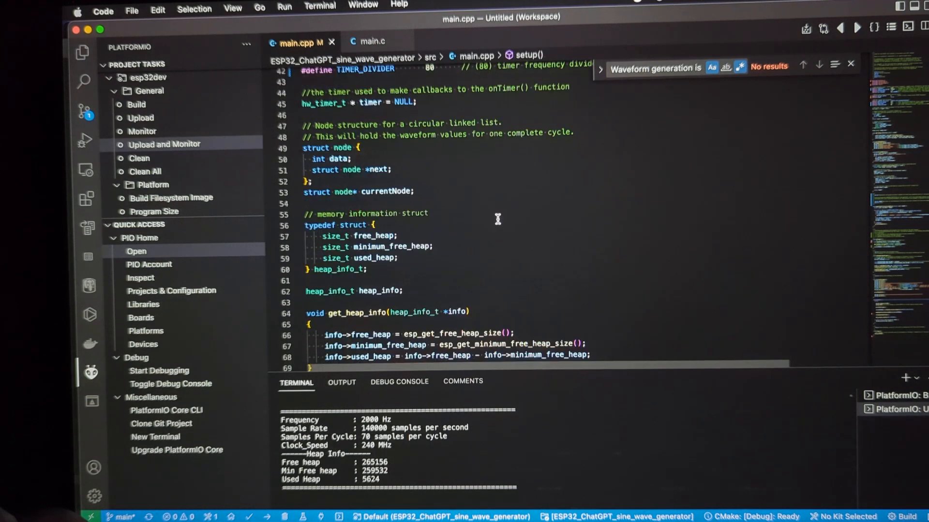
{"action": "mouse_move", "coordinate": [385, 157]}
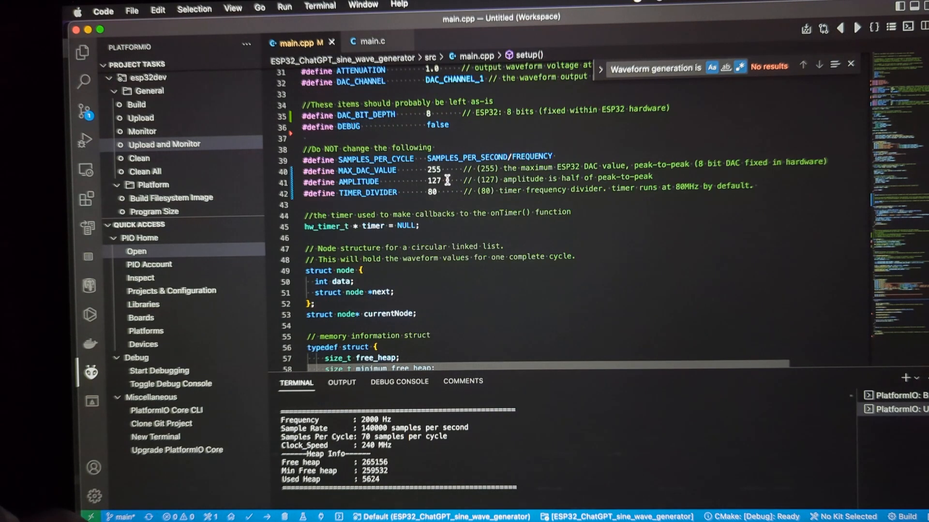
{"action": "mouse_move", "coordinate": [400, 214]}
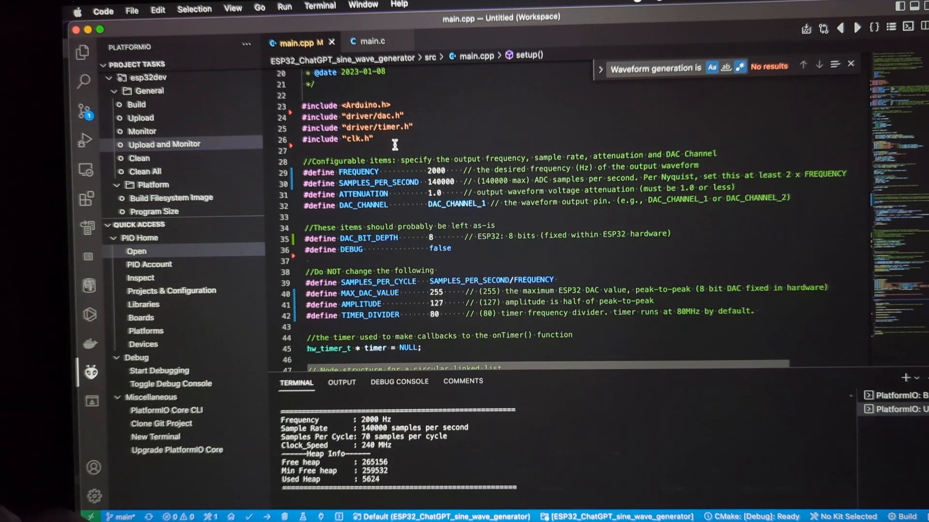
{"action": "mouse_move", "coordinate": [444, 194]}
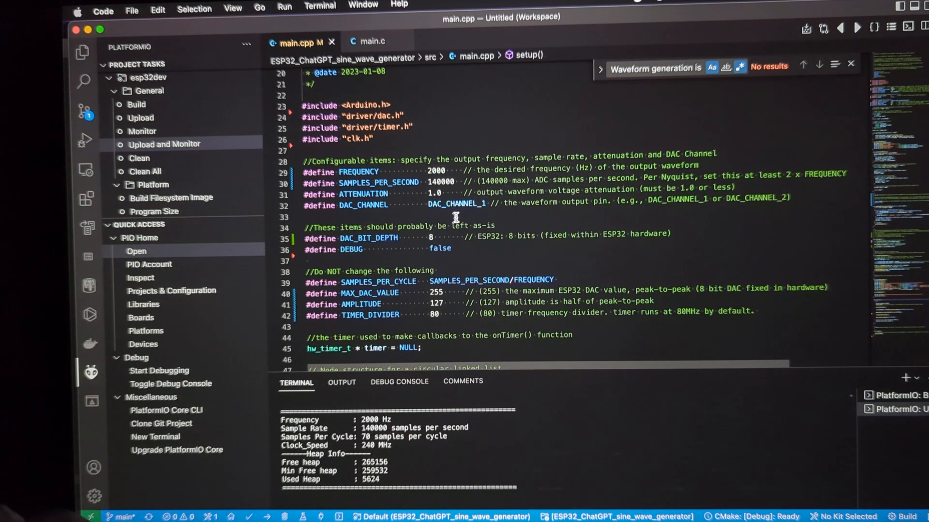
{"action": "mouse_move", "coordinate": [451, 117]}
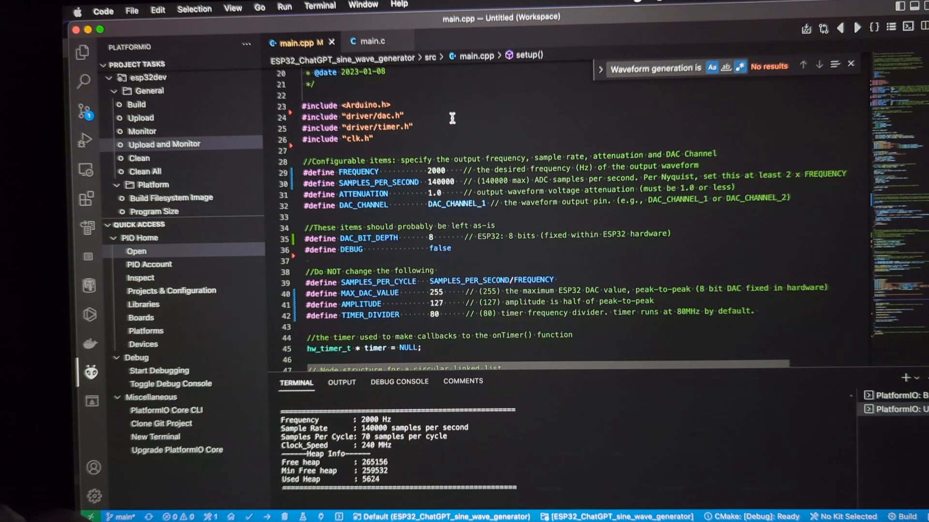
{"action": "mouse_move", "coordinate": [450, 123]}
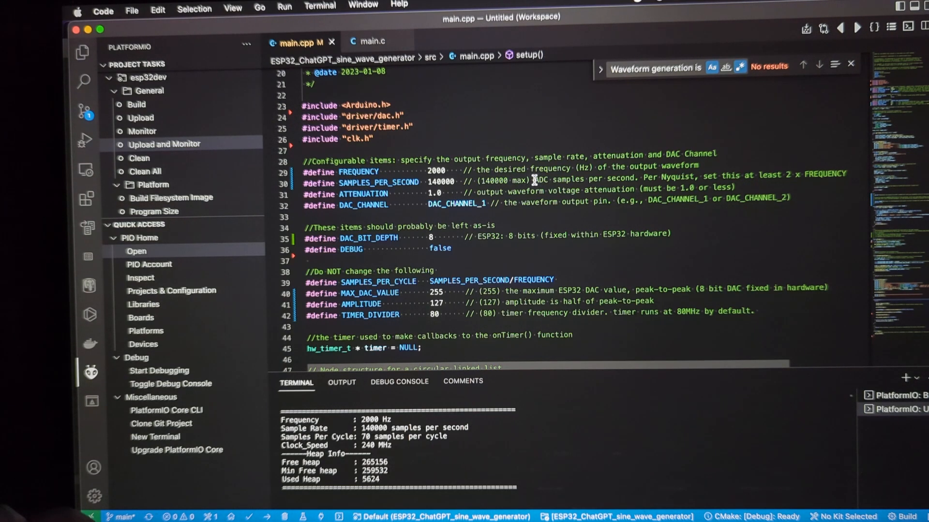
{"action": "mouse_move", "coordinate": [515, 213]}
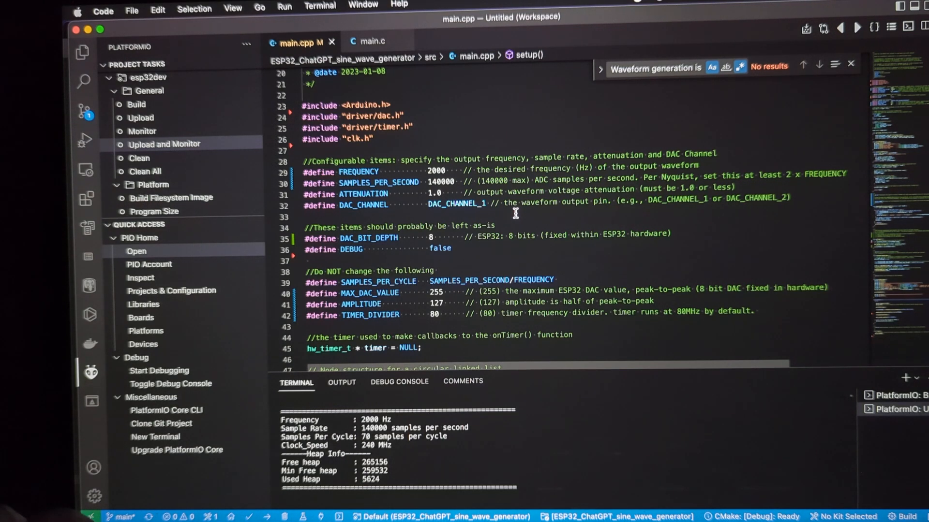
{"action": "mouse_move", "coordinate": [514, 223]}
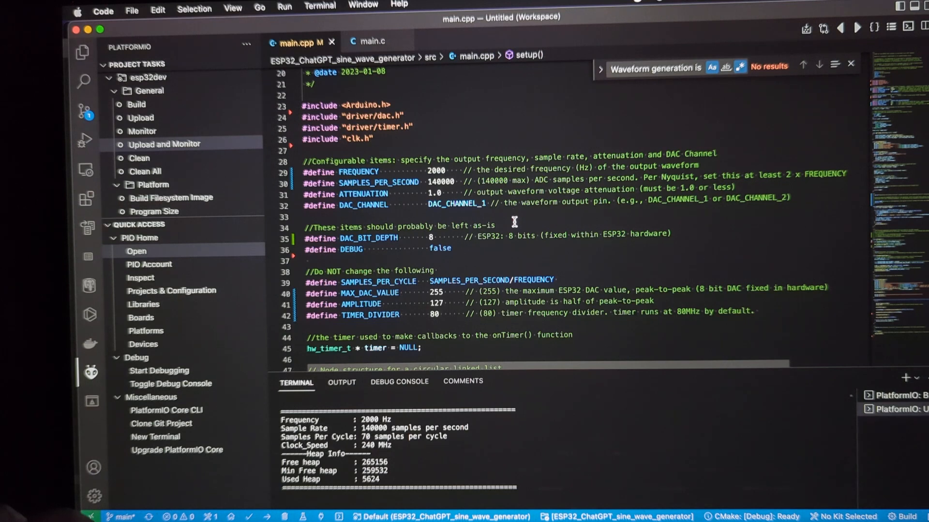
{"action": "mouse_move", "coordinate": [508, 267]}
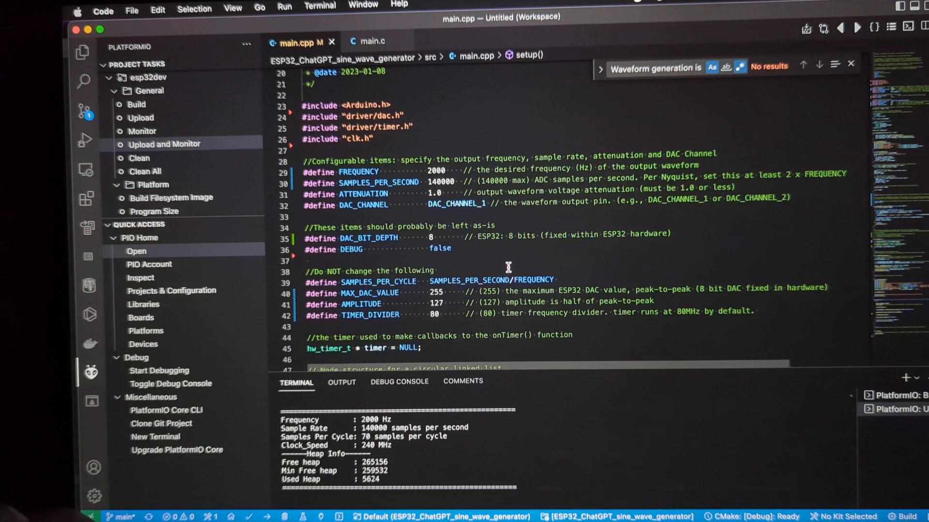
{"action": "mouse_move", "coordinate": [490, 264]}
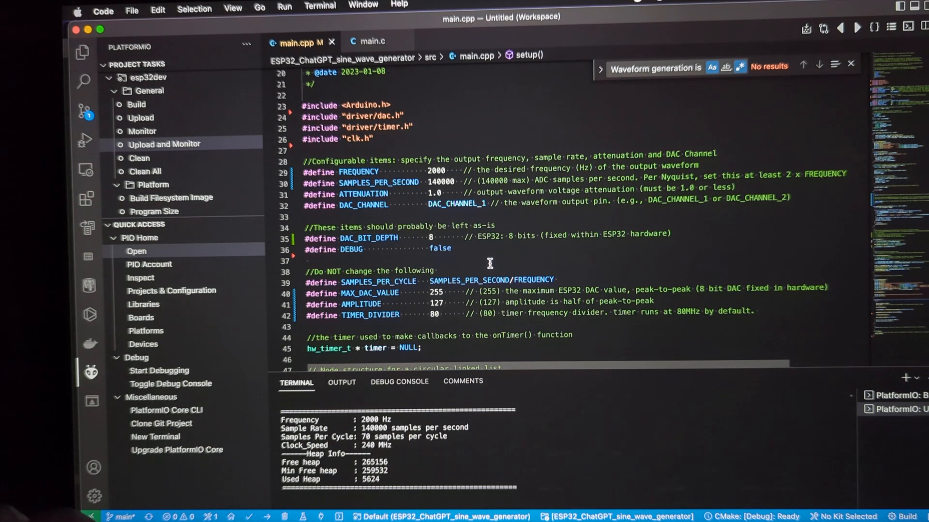
{"action": "mouse_move", "coordinate": [490, 262]}
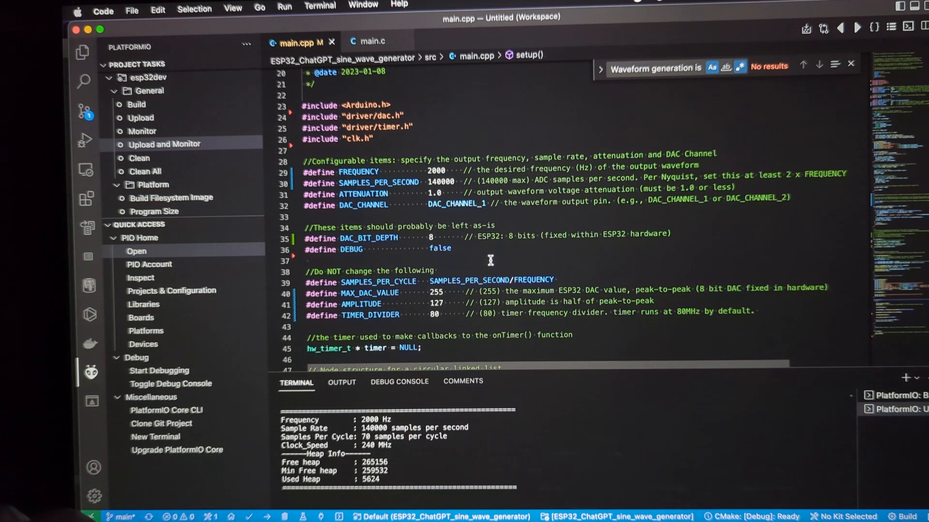
{"action": "mouse_move", "coordinate": [441, 181]}
{"action": "type", "text": "5"}
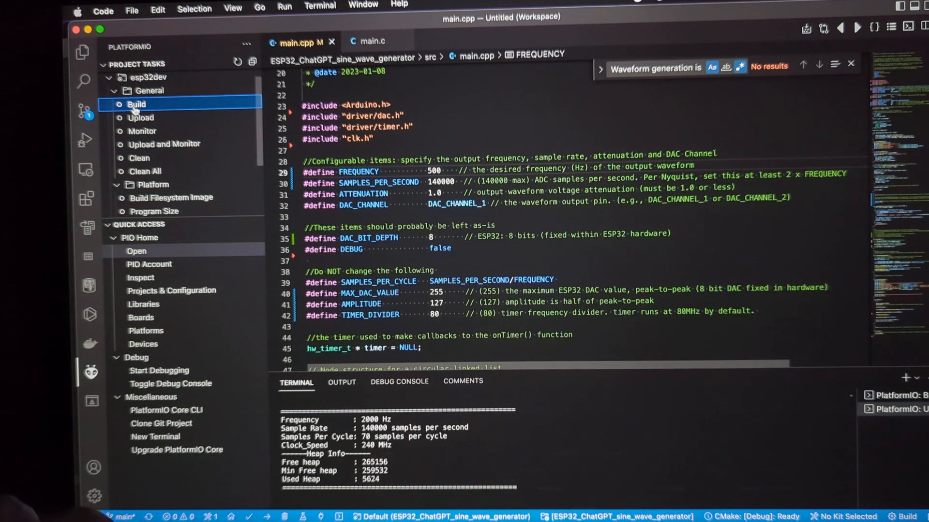
{"action": "left_click", "coordinate": [137, 104]}
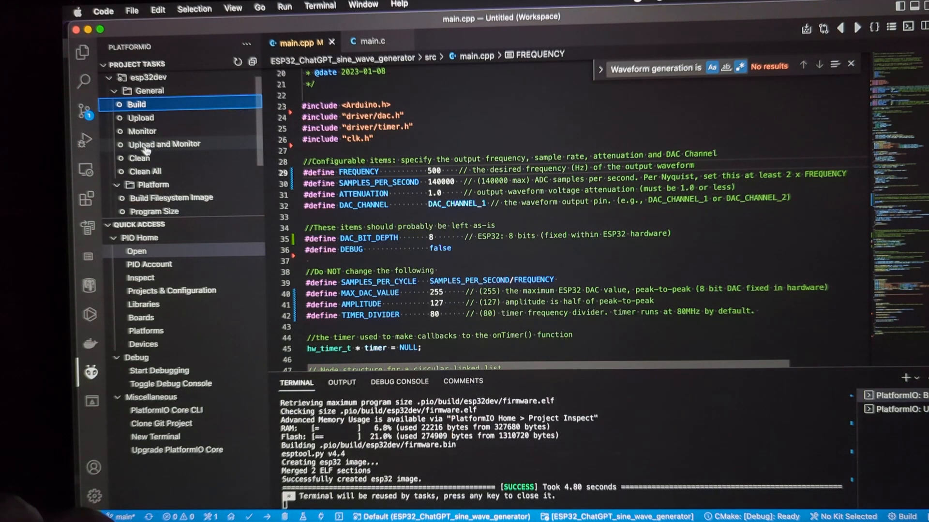
{"action": "left_click", "coordinate": [164, 144]}
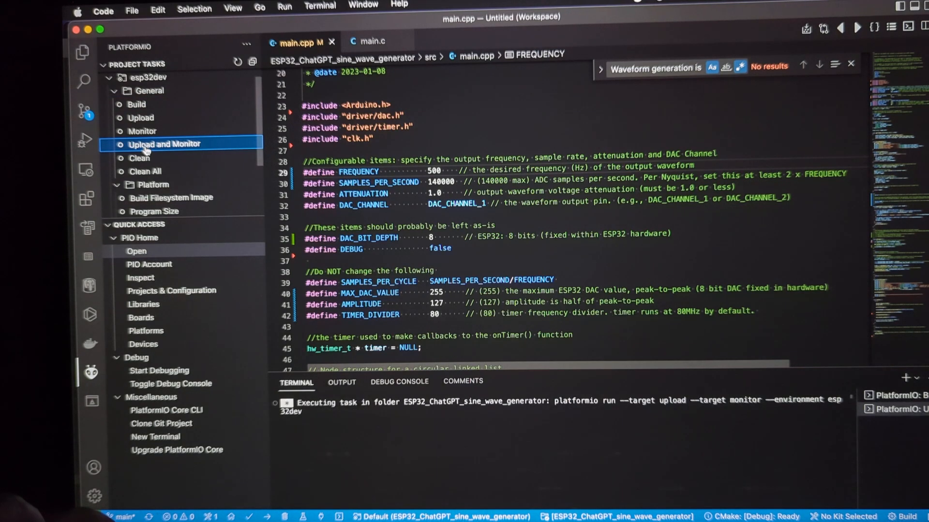